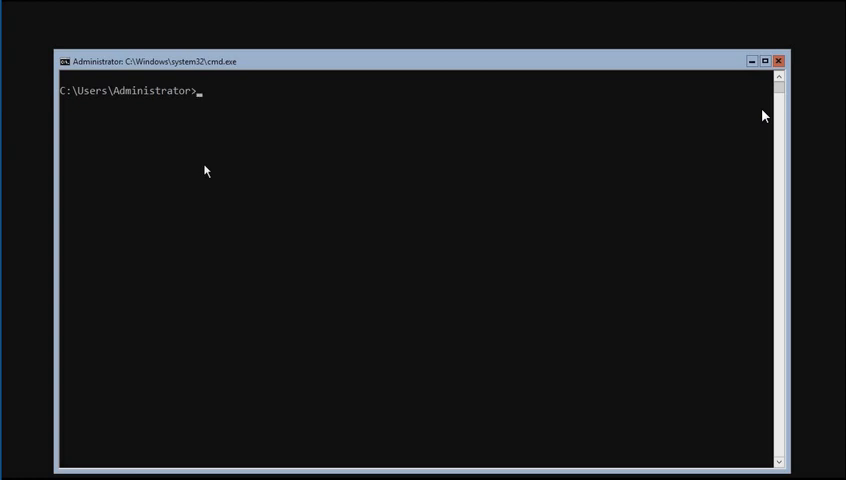
click(780, 60)
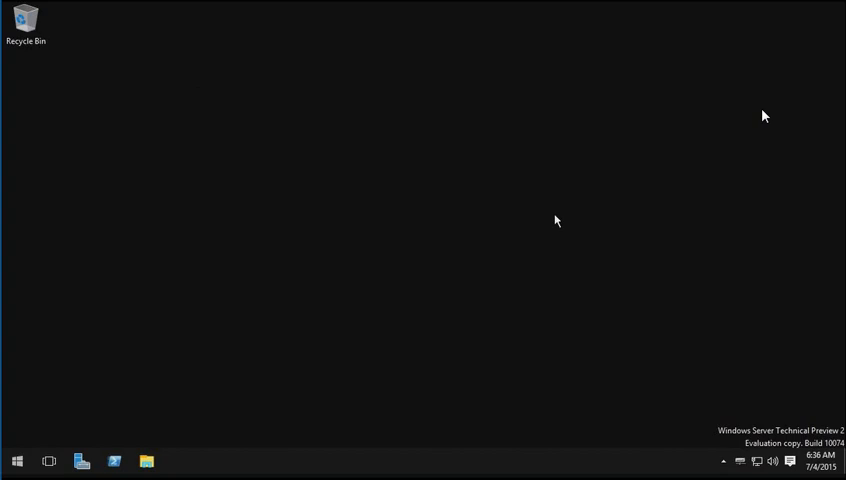
mouse_move(16, 376)
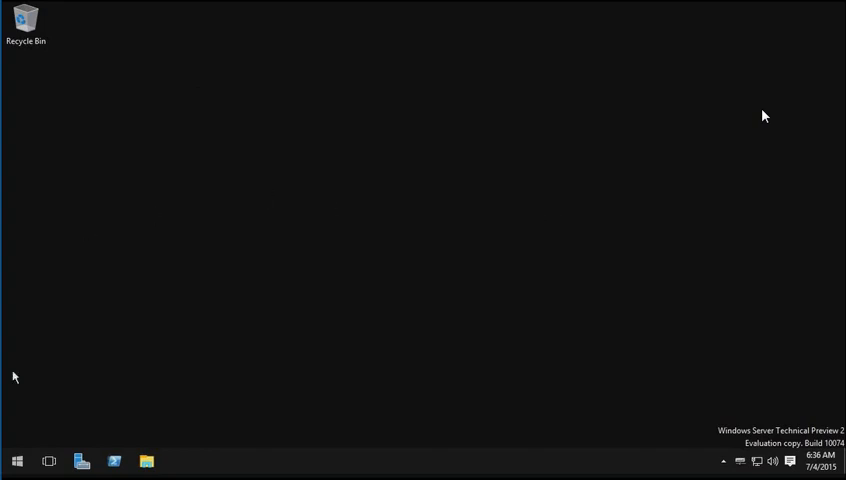
click(16, 460)
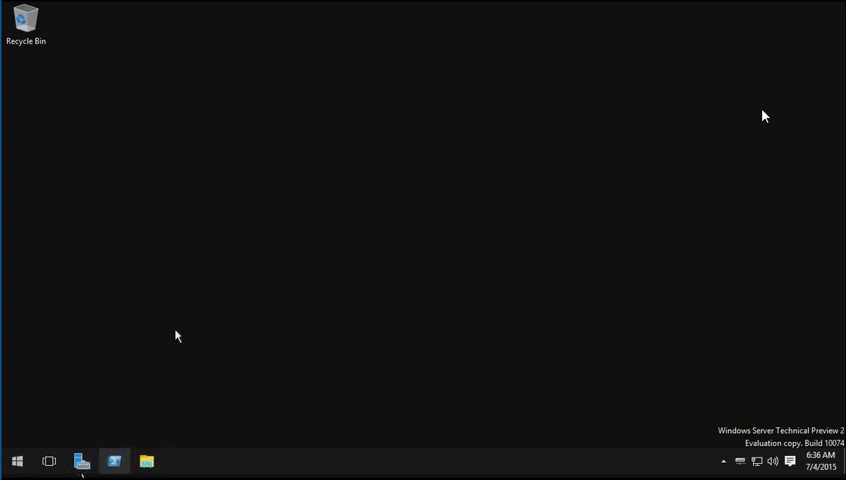
mouse_move(240, 236)
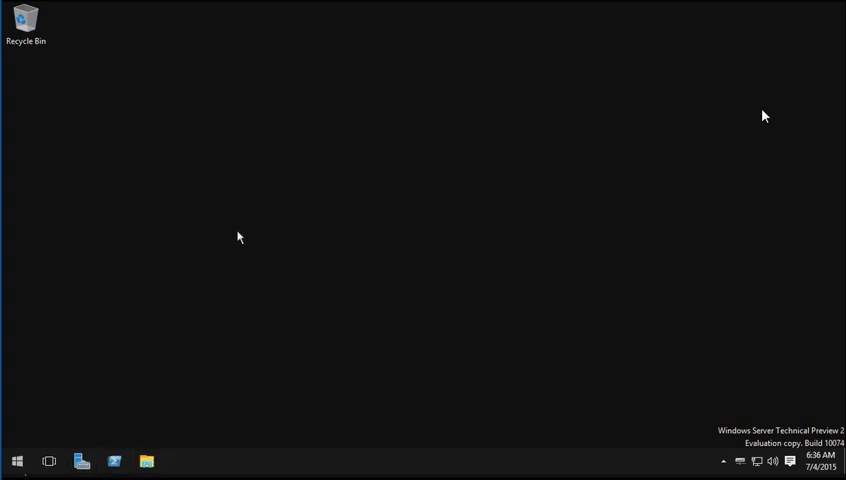